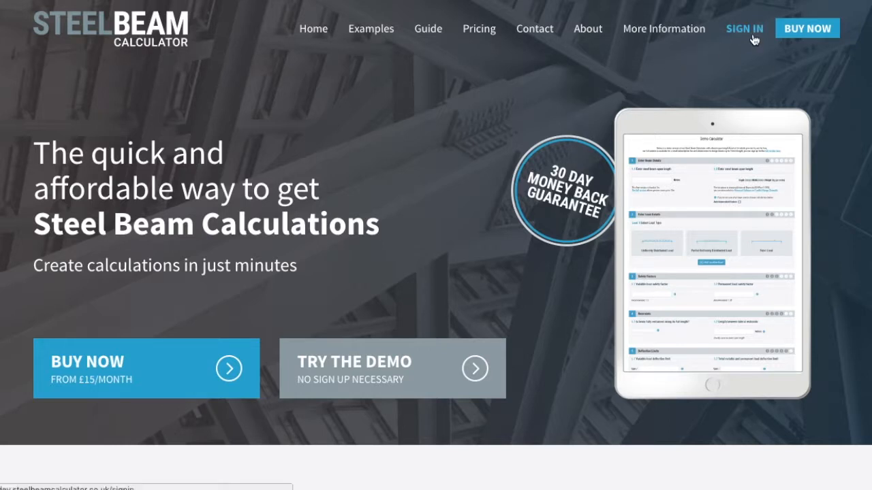
- Sign in and review the blank calculator form from beam details down to deflection limits
{"action": "left_click", "coordinate": [744, 29]}
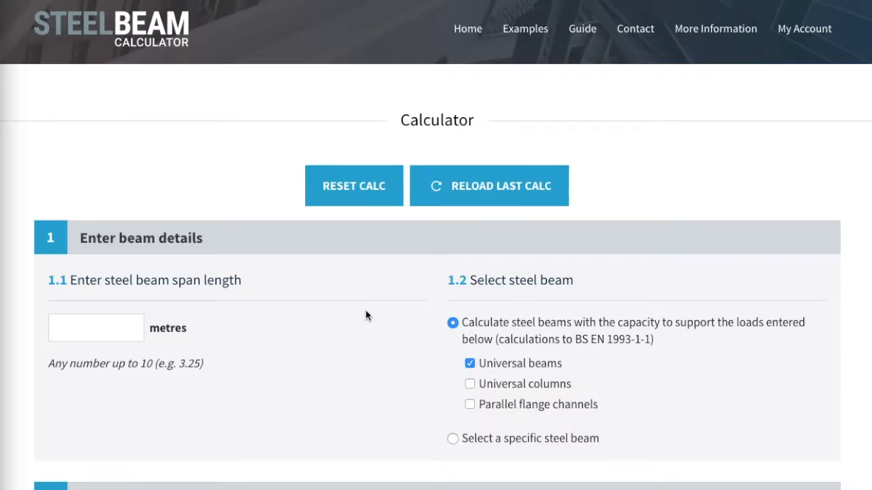
{"action": "scroll", "scroll_direction": "down", "scroll_amount": 3}
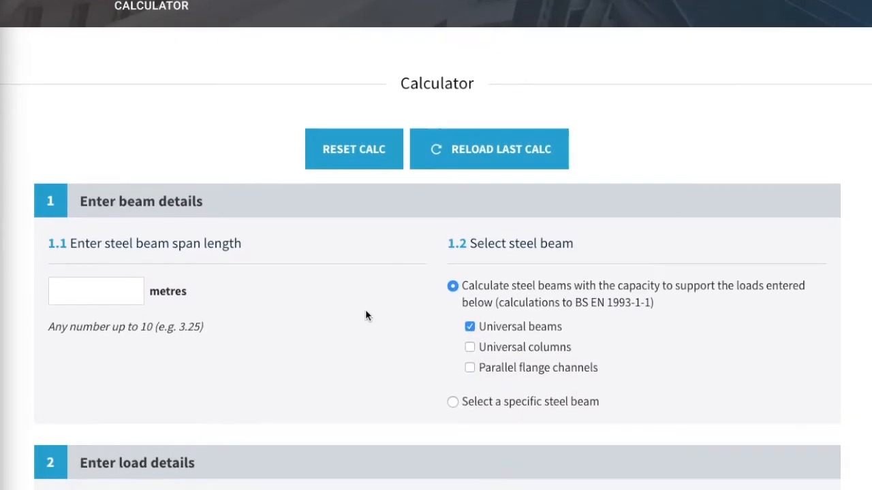
{"action": "scroll", "scroll_direction": "down", "scroll_amount": 3}
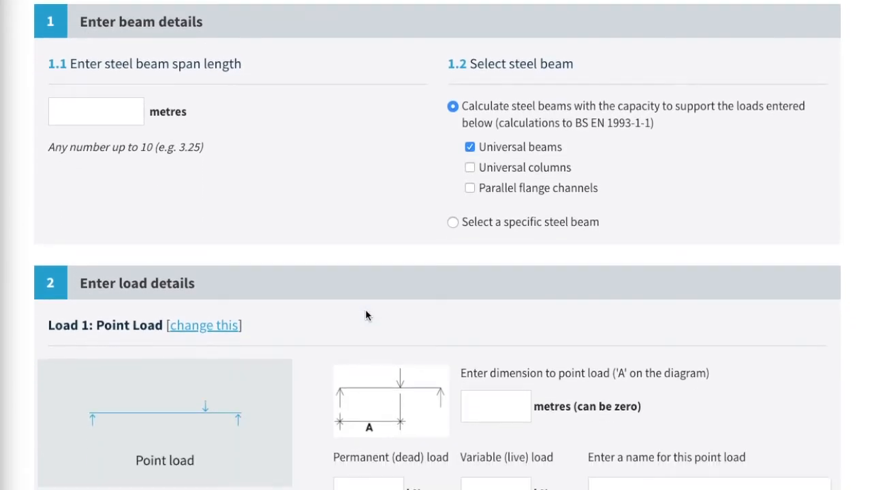
{"action": "scroll", "scroll_direction": "down", "scroll_amount": 3}
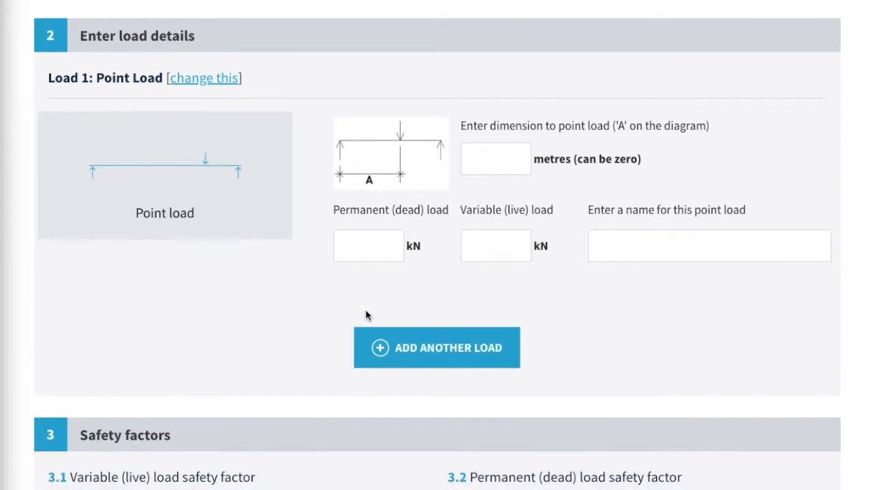
{"action": "scroll", "scroll_direction": "down", "scroll_amount": 3}
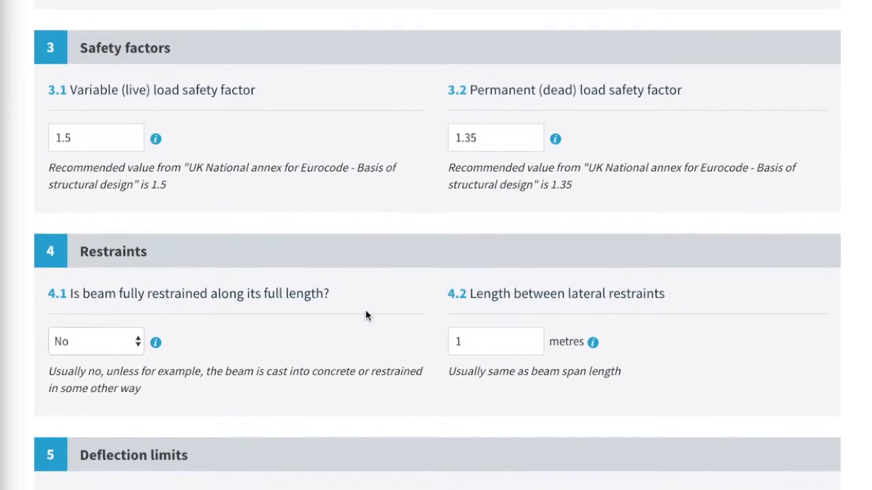
{"action": "scroll", "scroll_direction": "down", "scroll_amount": 3}
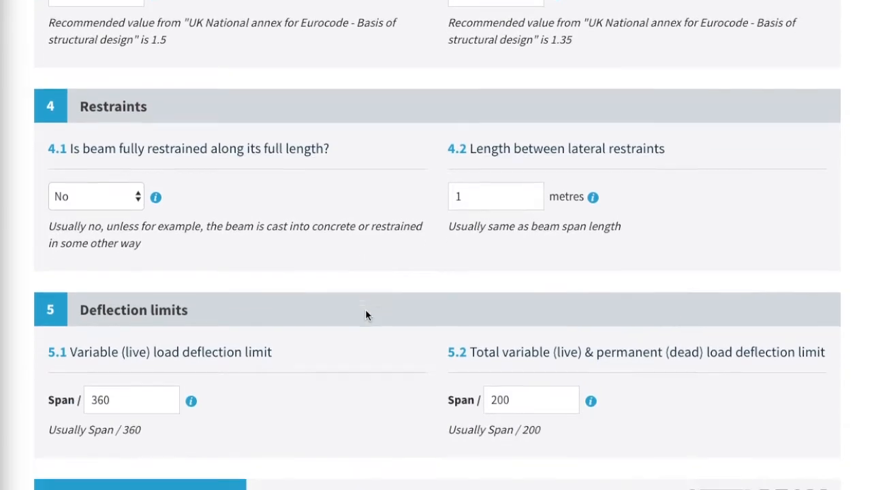
{"action": "scroll", "scroll_direction": "down", "scroll_amount": 3}
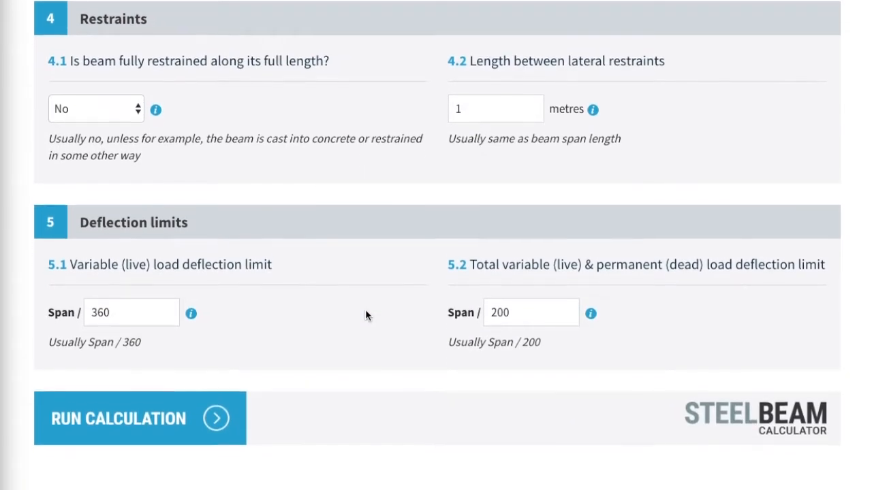
{"action": "scroll", "scroll_direction": "down", "scroll_amount": 3}
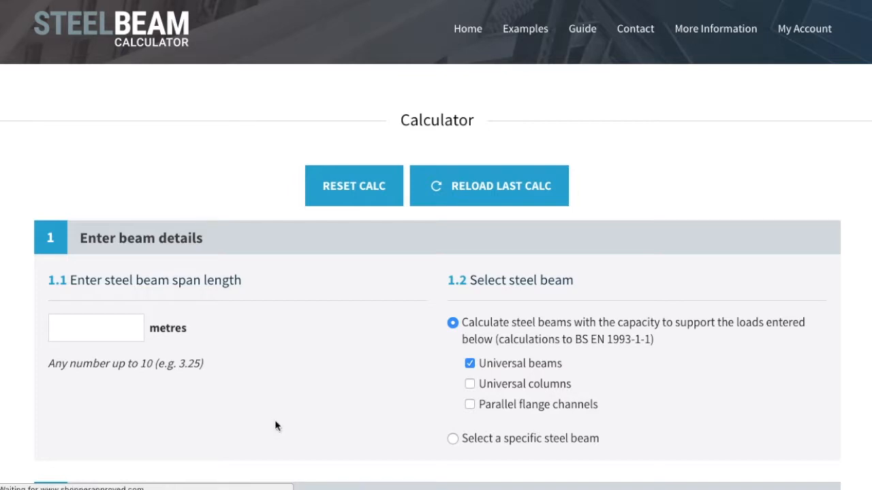
{"action": "left_click", "coordinate": [95, 328]}
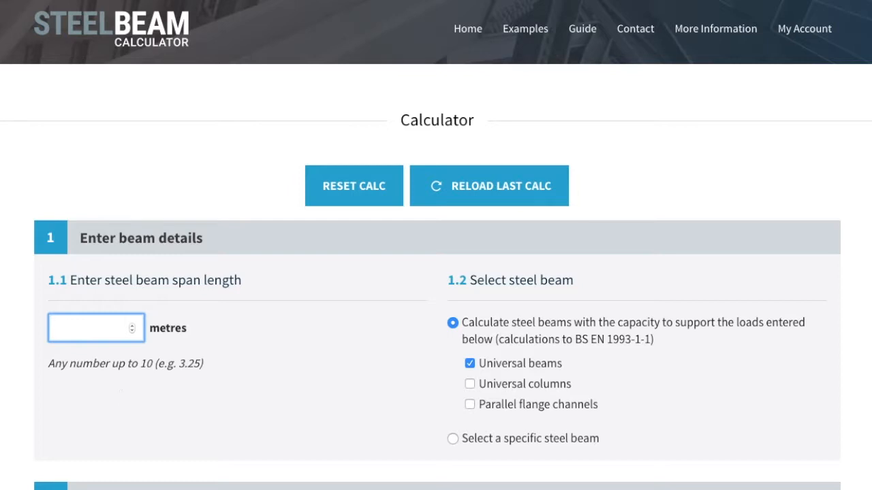
- Enter a 3.1 m span, include universal columns, and review the suitable beams results
{"action": "type", "text": "3.1"}
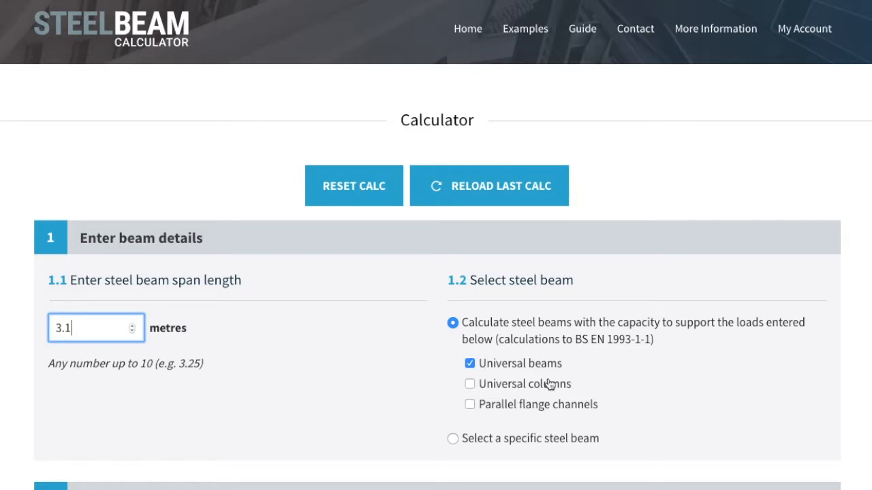
{"action": "left_click", "coordinate": [469, 404]}
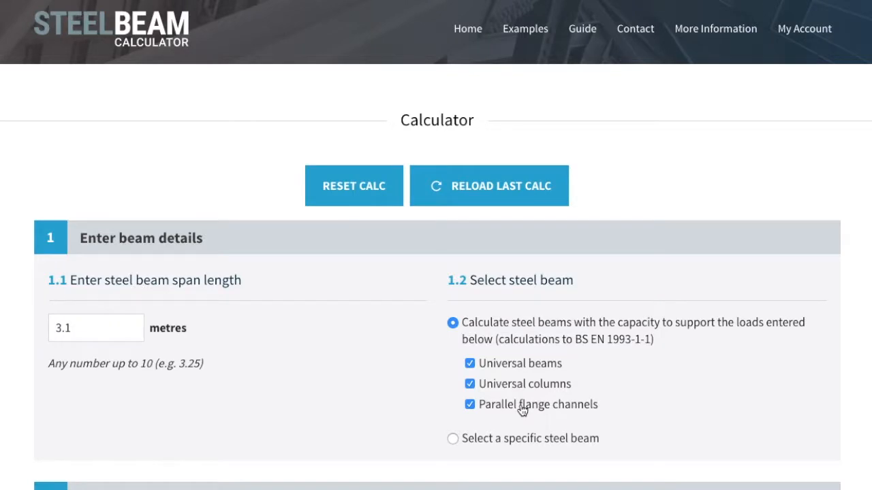
{"action": "mouse_move", "coordinate": [527, 413]}
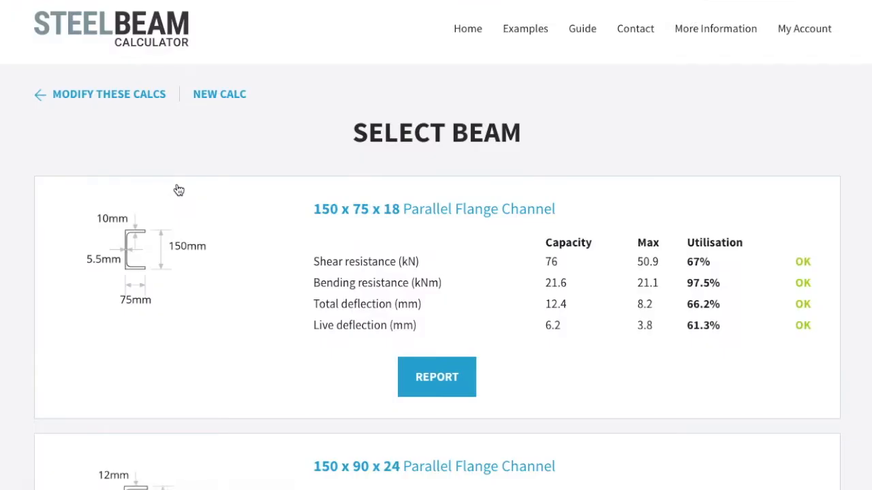
{"action": "scroll", "scroll_direction": "down", "scroll_amount": 3}
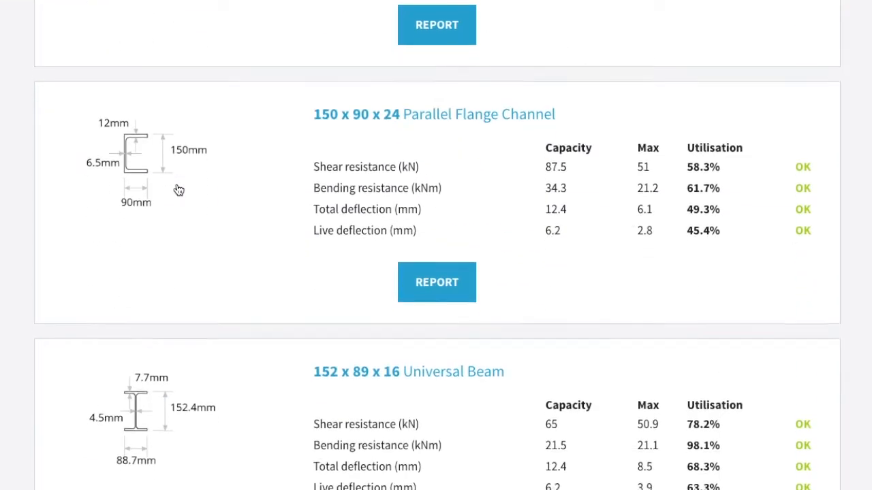
{"action": "scroll", "scroll_direction": "down", "scroll_amount": 3}
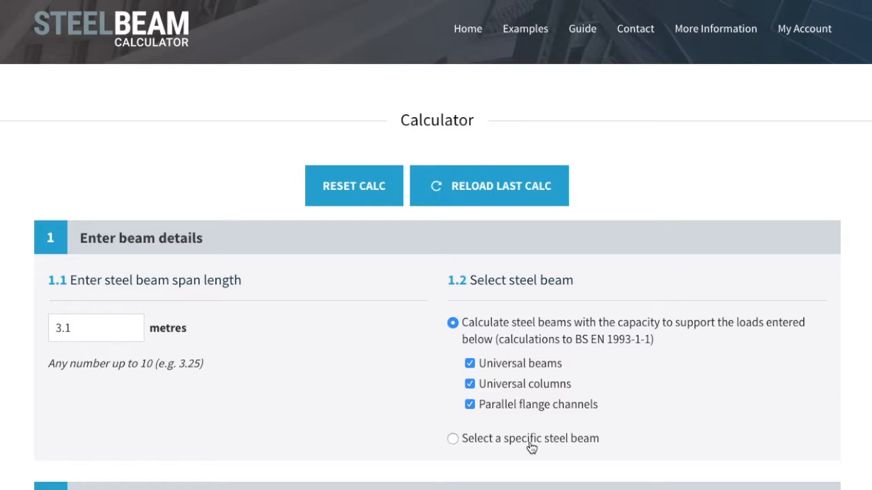
- Choose the specific-beam option and select the 203 x 133 x 25 Universal Beam
{"action": "left_click", "coordinate": [453, 438]}
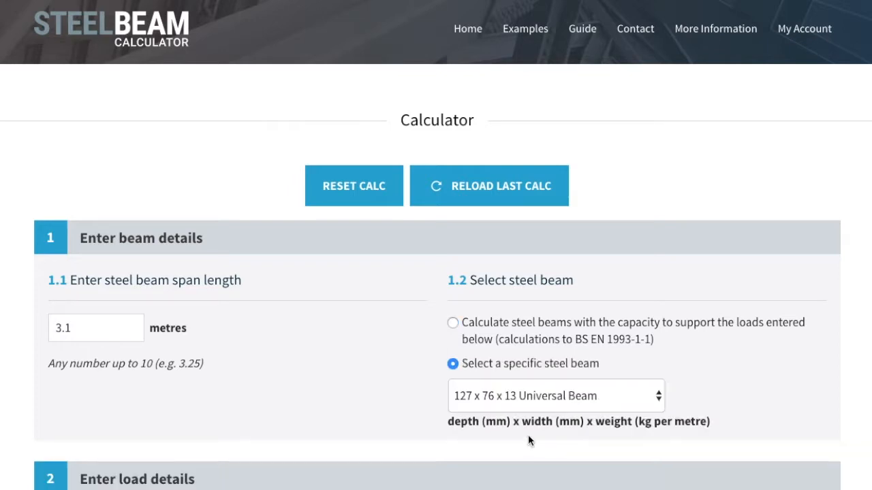
{"action": "left_click", "coordinate": [555, 396]}
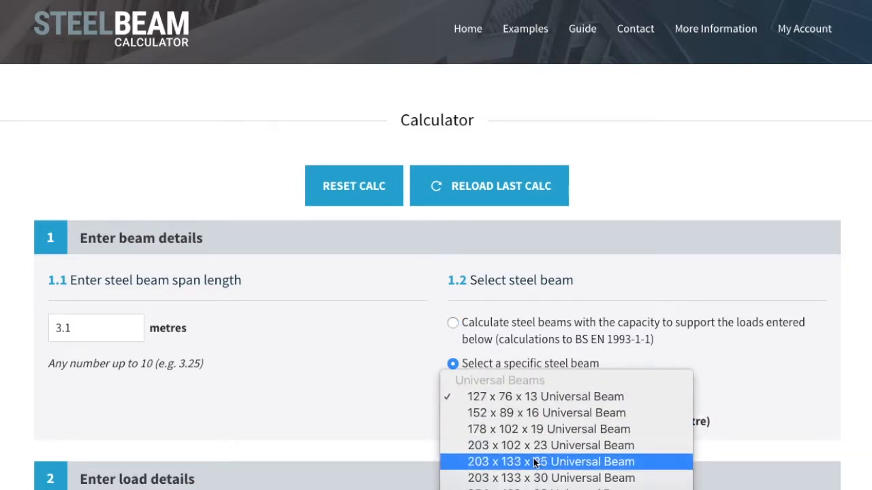
{"action": "left_click", "coordinate": [550, 462]}
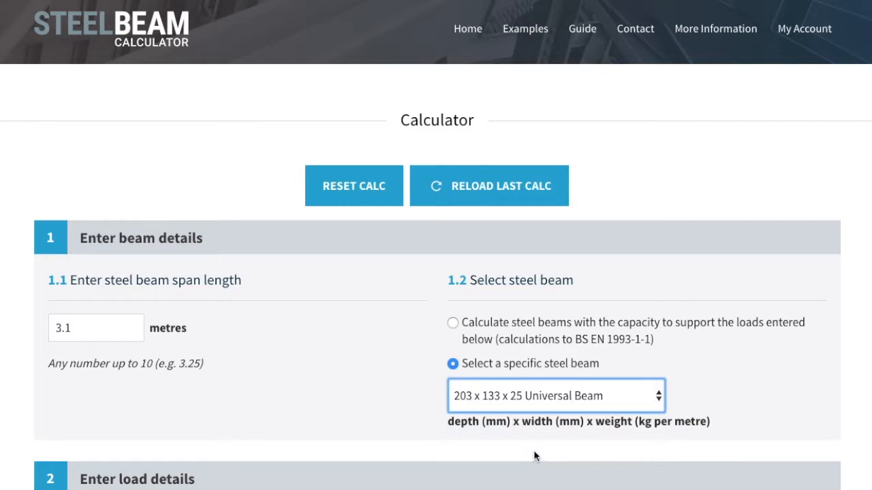
{"action": "scroll", "scroll_direction": "down", "scroll_amount": 3}
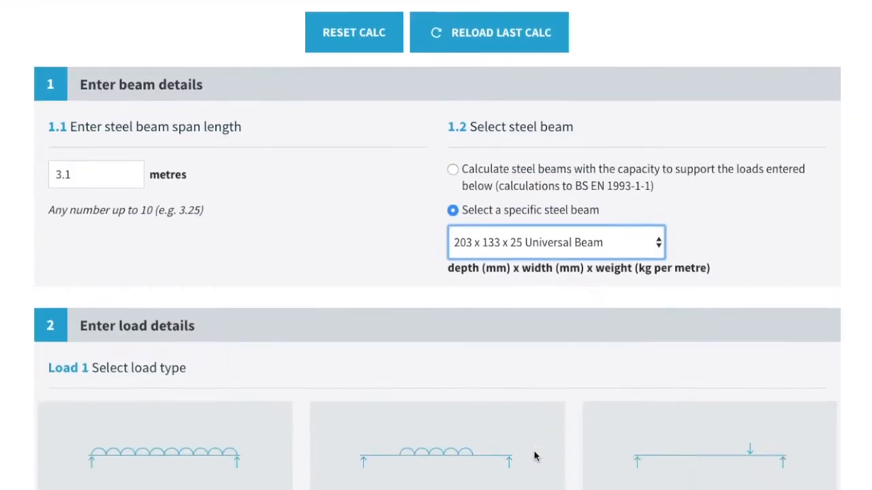
- Scroll down to 'Enter load details' showing the three load type tiles
{"action": "scroll", "scroll_direction": "down", "scroll_amount": 3}
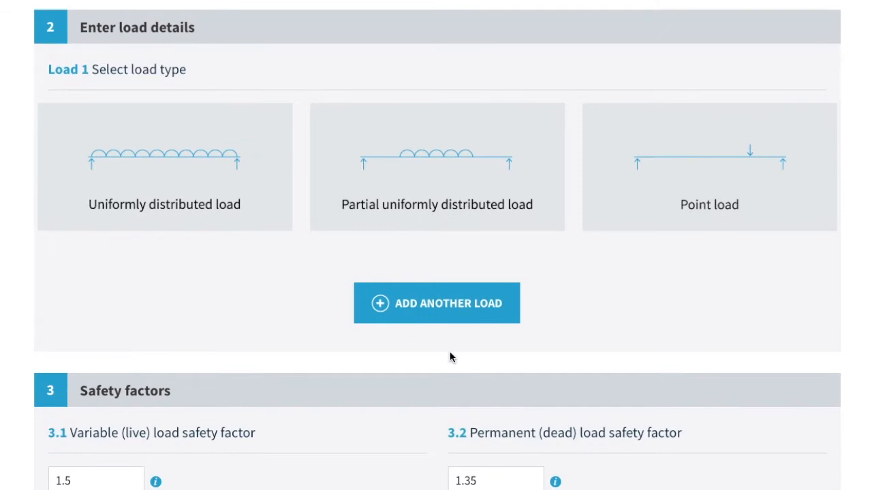
{"action": "mouse_move", "coordinate": [273, 241]}
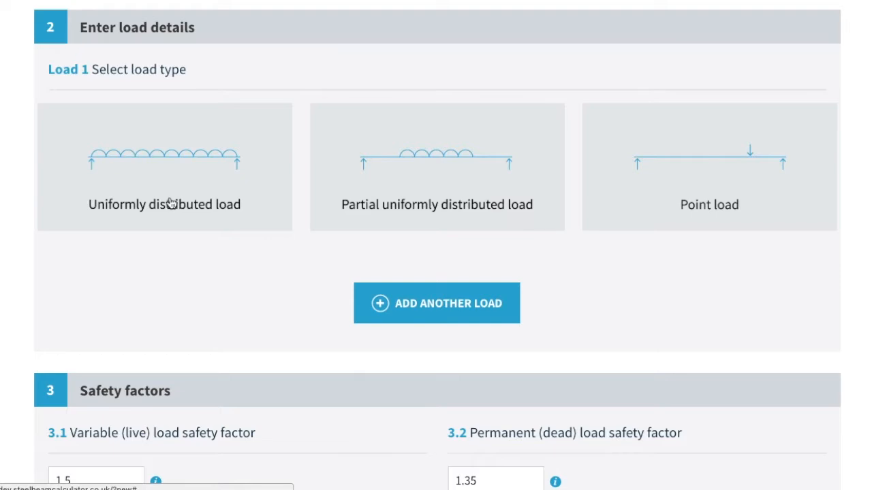
{"action": "mouse_move", "coordinate": [391, 207]}
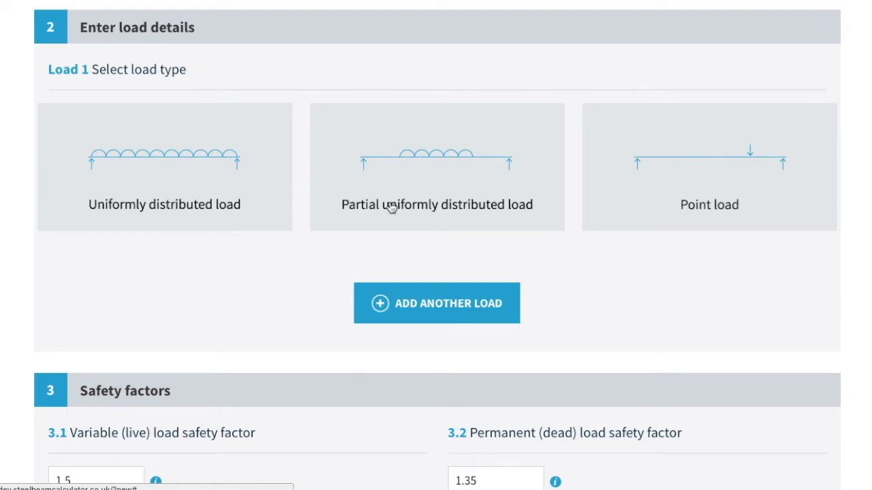
{"action": "mouse_move", "coordinate": [455, 213]}
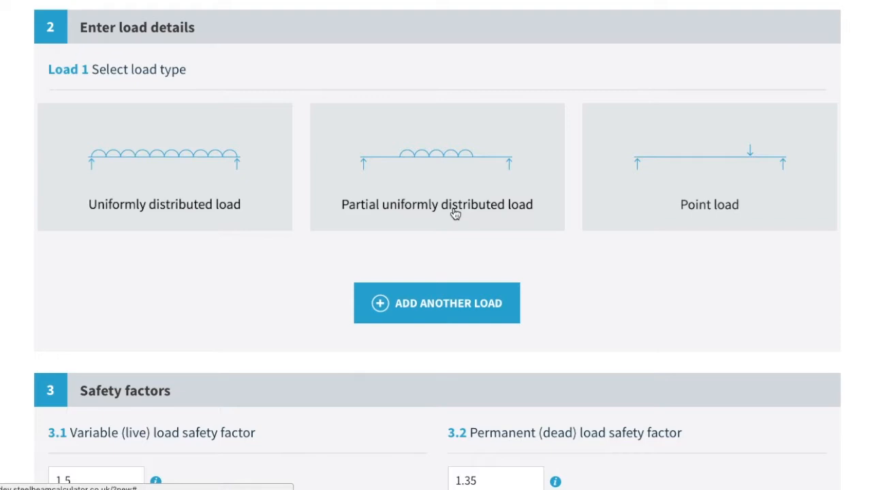
{"action": "mouse_move", "coordinate": [696, 217]}
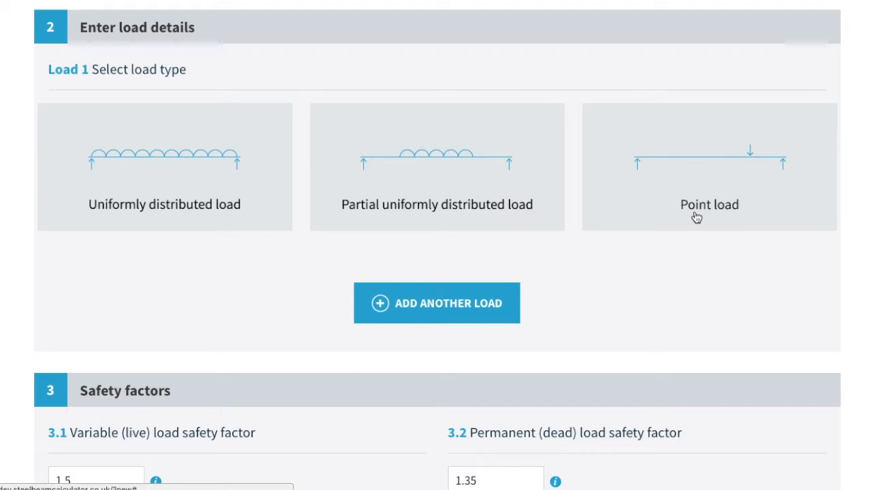
{"action": "mouse_move", "coordinate": [278, 219]}
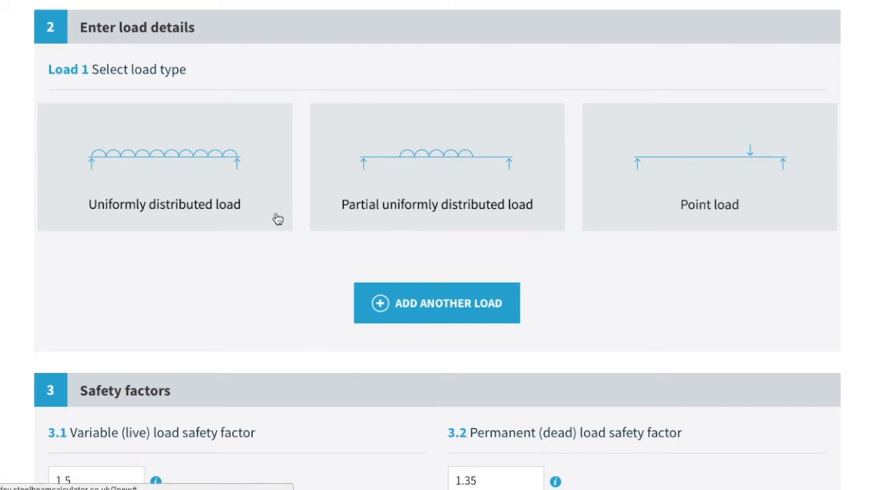
- Make Load 1 a uniformly distributed flat-roof load with a 2.5 m width
{"action": "left_click", "coordinate": [164, 167]}
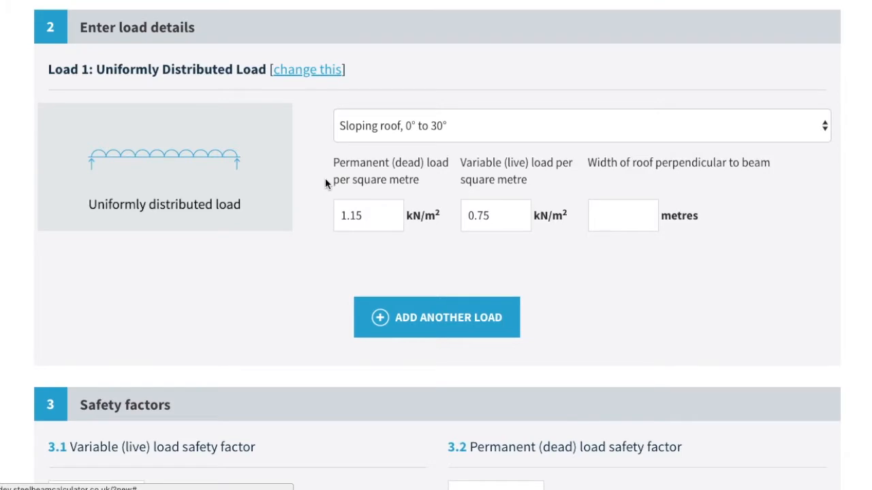
{"action": "left_click", "coordinate": [579, 126]}
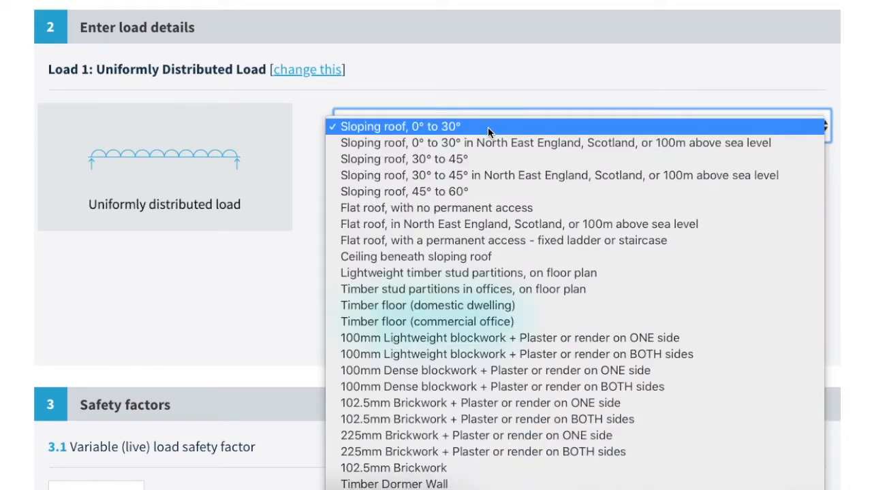
{"action": "mouse_move", "coordinate": [487, 240]}
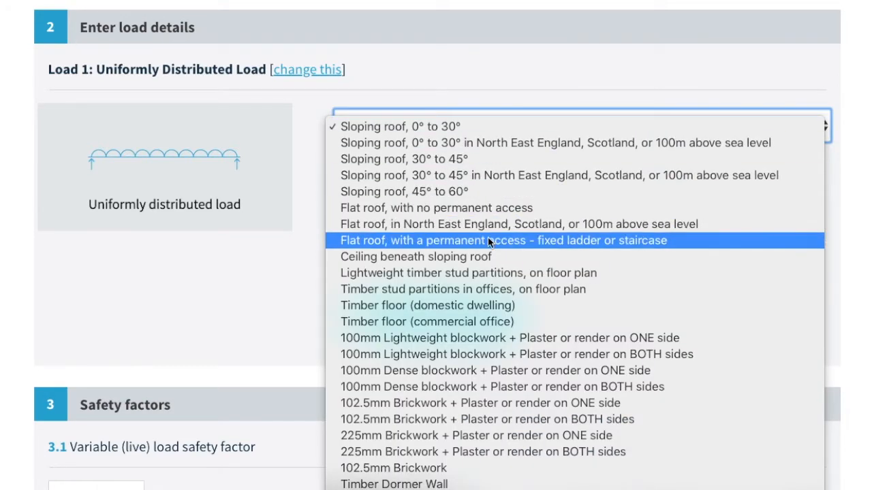
{"action": "left_click", "coordinate": [504, 241]}
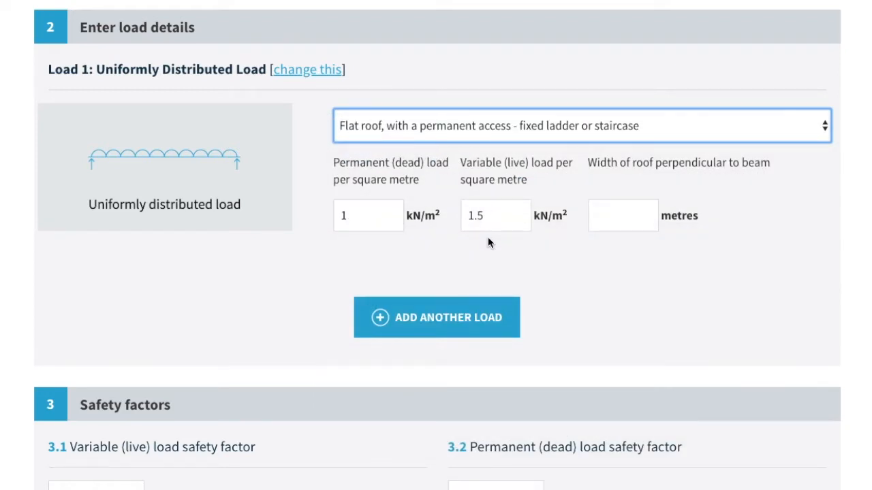
{"action": "left_click", "coordinate": [622, 215]}
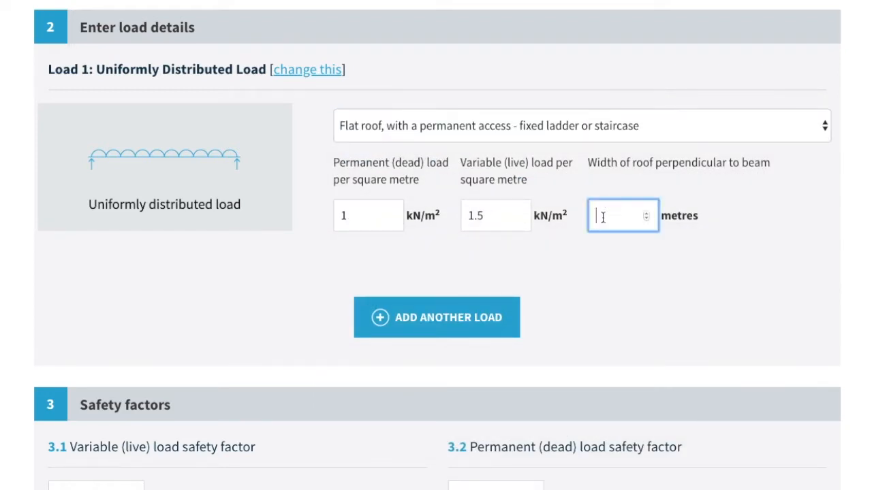
{"action": "type", "text": "2"}
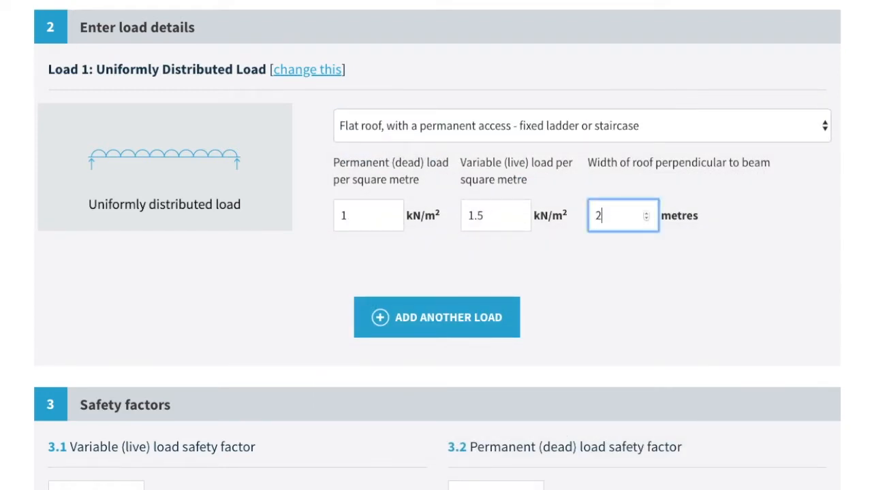
{"action": "type", "text": ".5"}
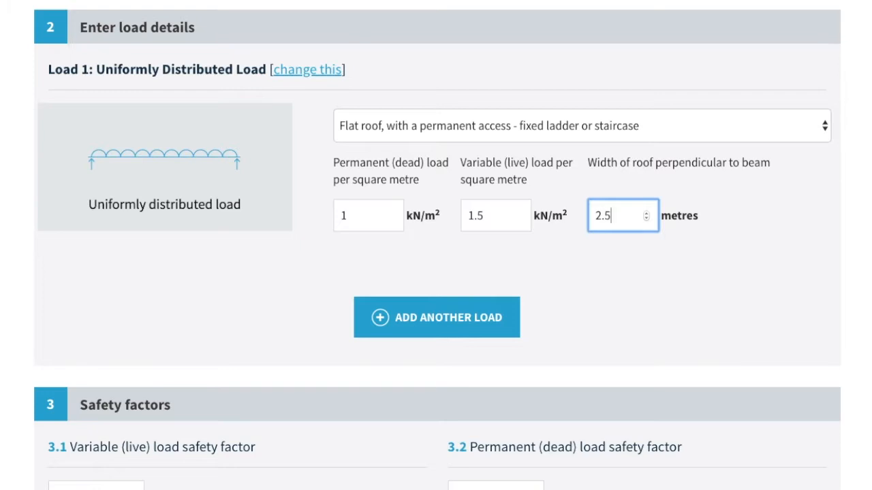
- Change the load description to Other and scroll the User Guide to load details
{"action": "left_click", "coordinate": [579, 125]}
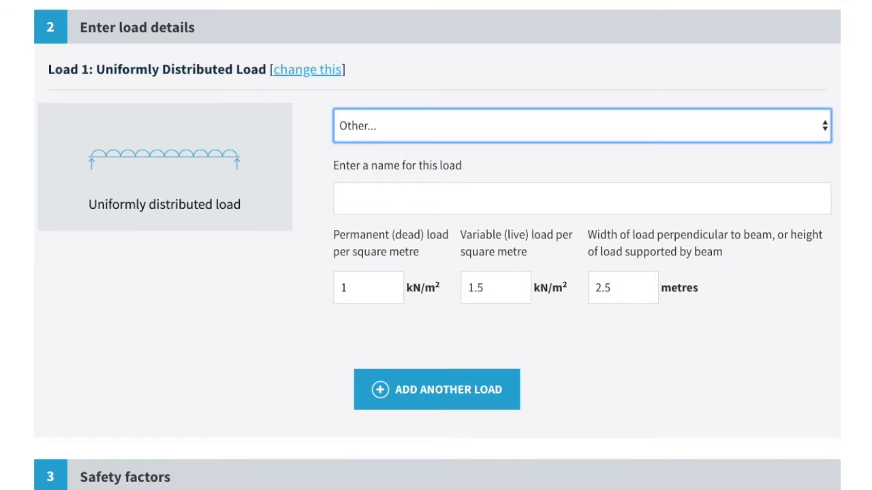
{"action": "mouse_move", "coordinate": [372, 475]}
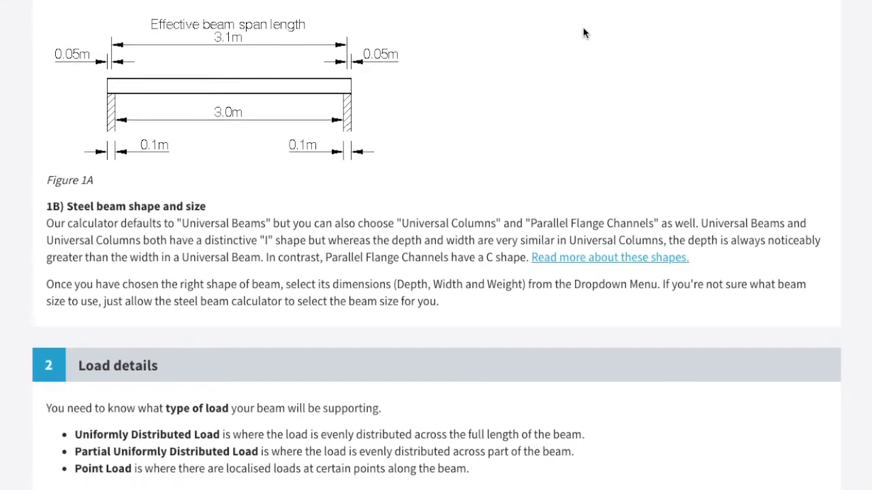
{"action": "scroll", "scroll_direction": "down", "scroll_amount": 3}
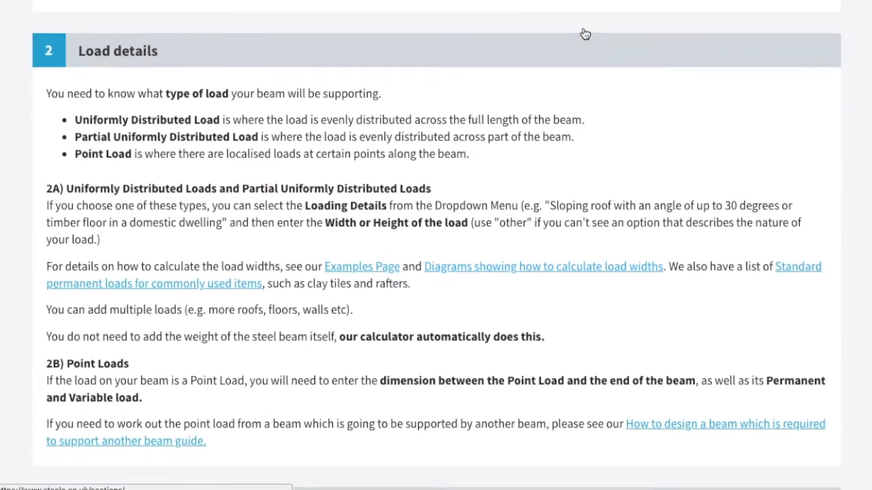
{"action": "scroll", "scroll_direction": "down", "scroll_amount": 3}
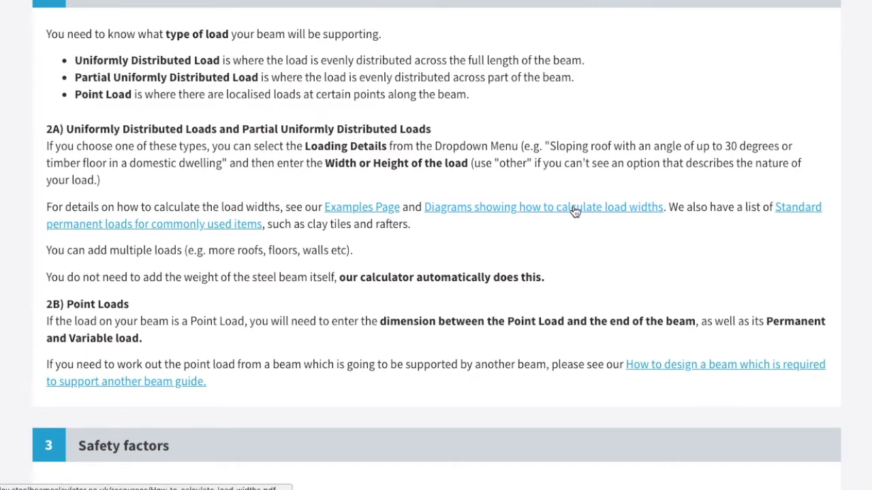
- Look through the load-width diagrams PDF, then return to the calculator form
{"action": "left_click", "coordinate": [542, 207]}
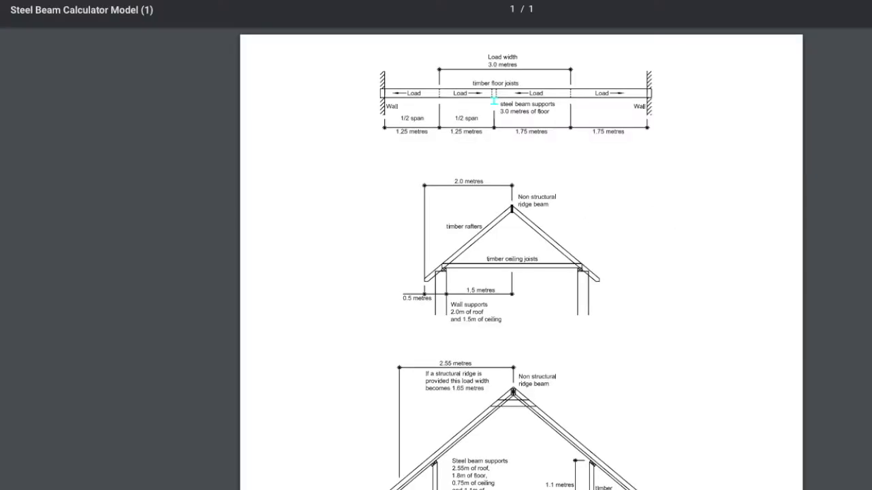
{"action": "scroll", "scroll_direction": "down", "scroll_amount": 3}
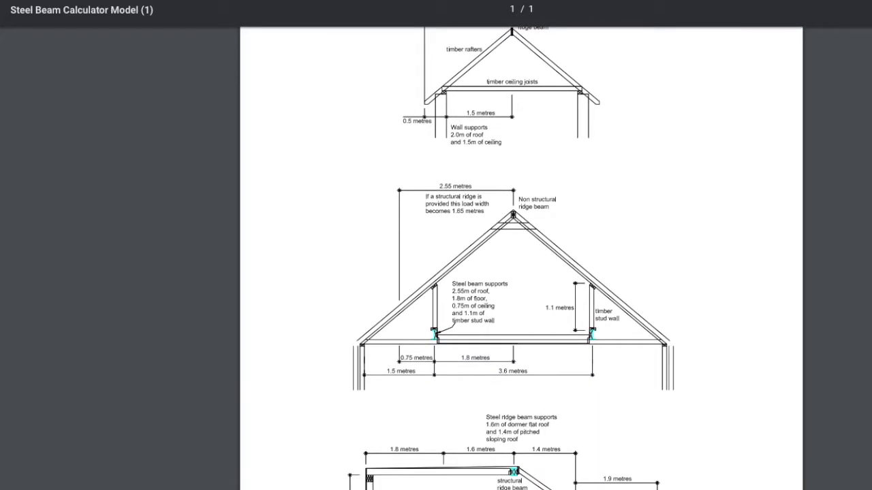
{"action": "left_click", "coordinate": [581, 28]}
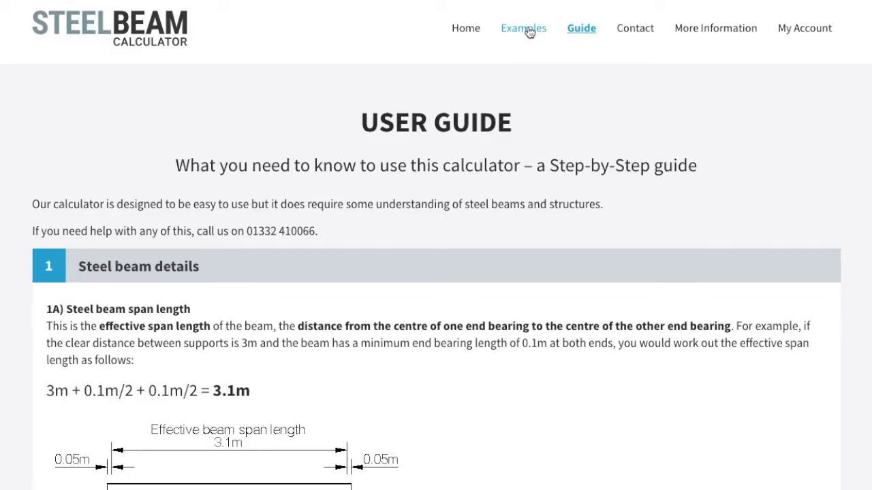
{"action": "left_click", "coordinate": [523, 28]}
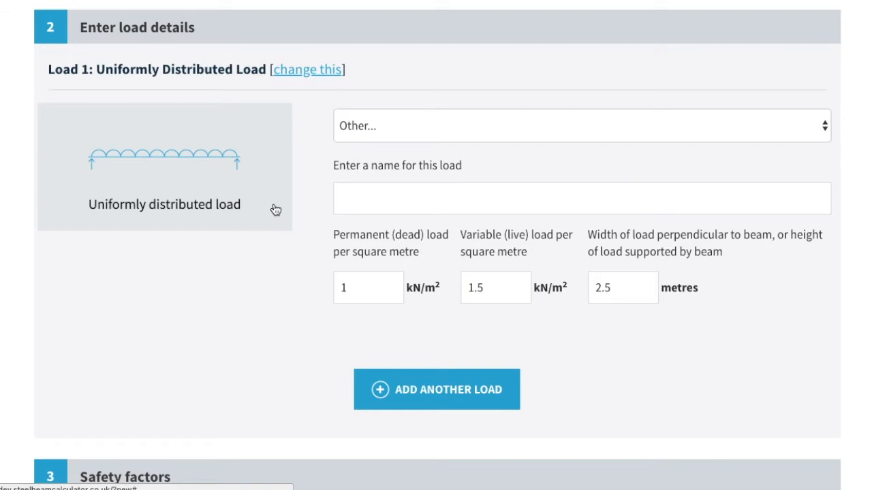
- Add Load 2 as a point load located 0.4 m along the beam
{"action": "left_click", "coordinate": [437, 389]}
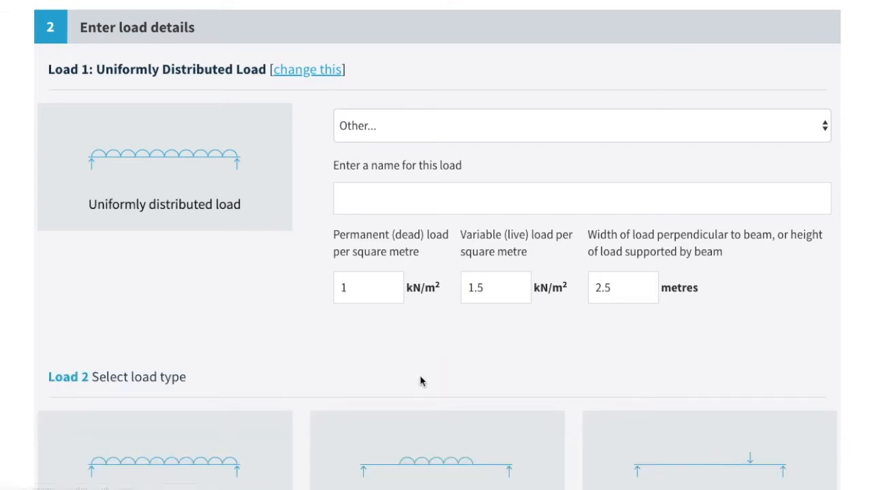
{"action": "scroll", "scroll_direction": "down", "scroll_amount": 3}
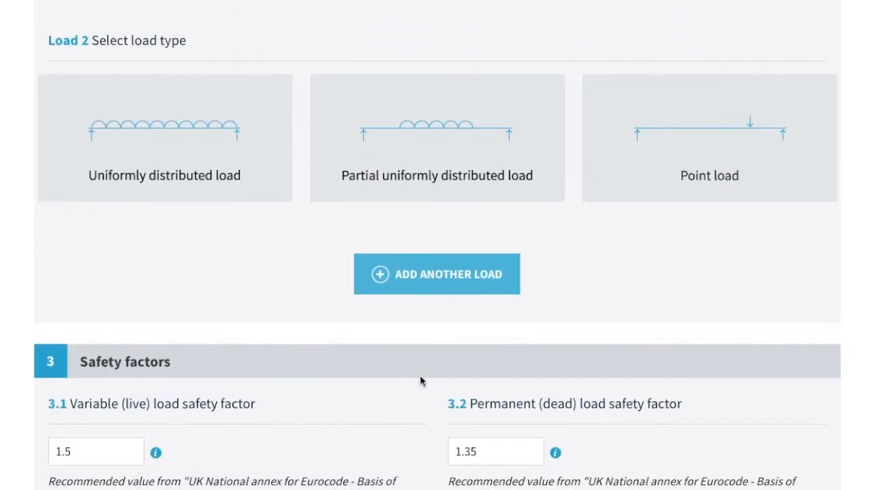
{"action": "left_click", "coordinate": [709, 137]}
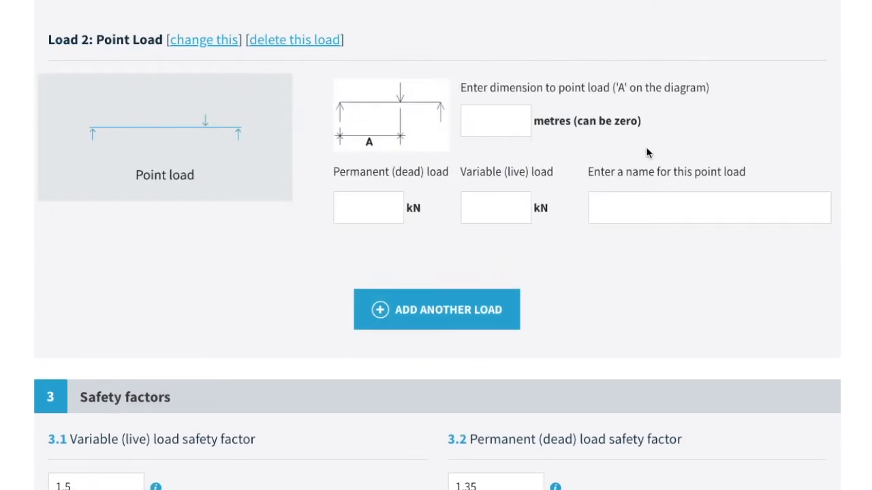
{"action": "left_click", "coordinate": [495, 120]}
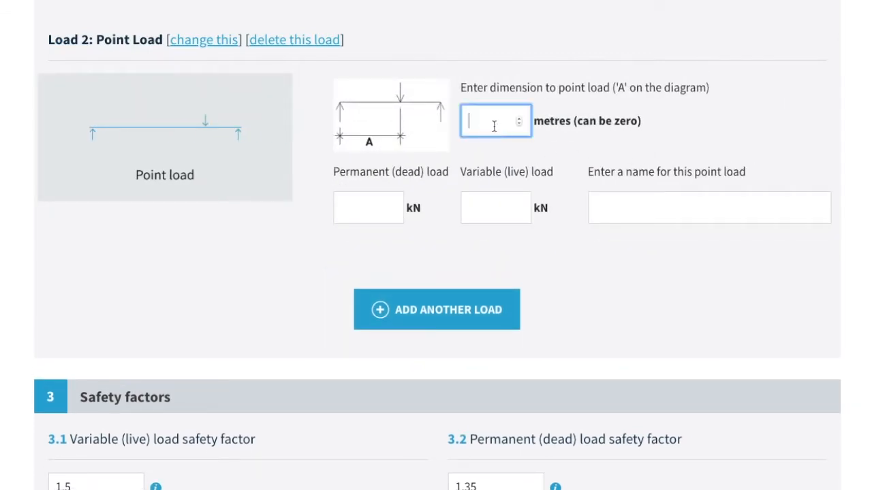
{"action": "type", "text": "0"}
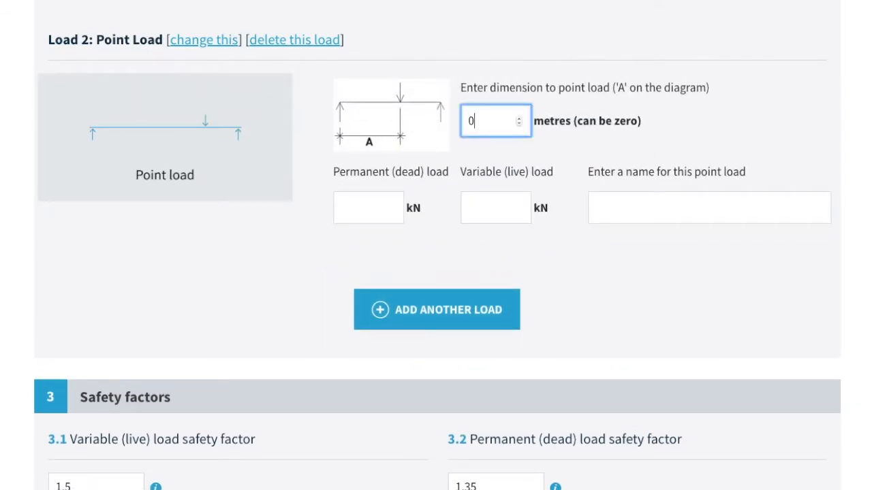
{"action": "type", "text": "0.4"}
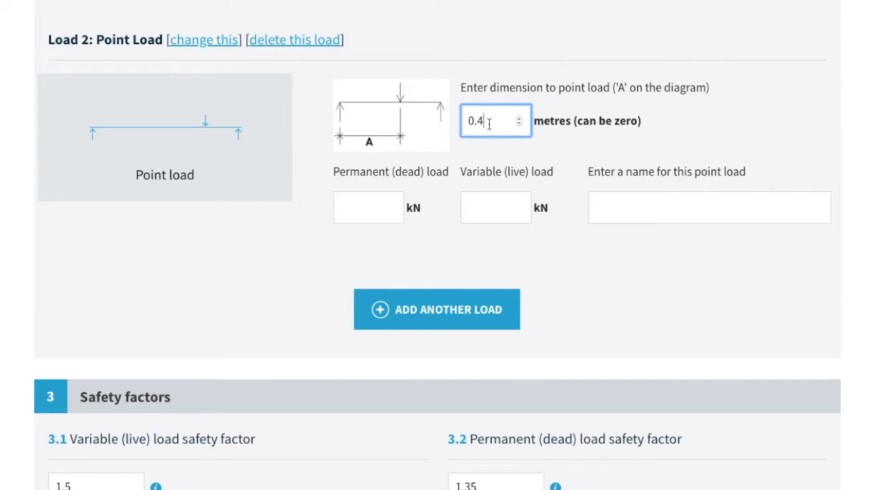
- Give the point load 20 kN permanent, 10 kN variable, named 'Point load beam 1', and consult the guide
{"action": "left_click", "coordinate": [367, 207]}
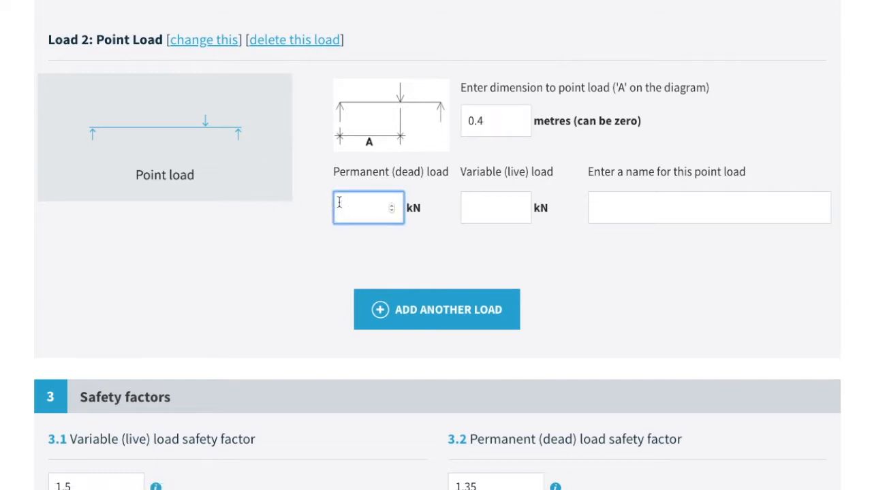
{"action": "type", "text": "20"}
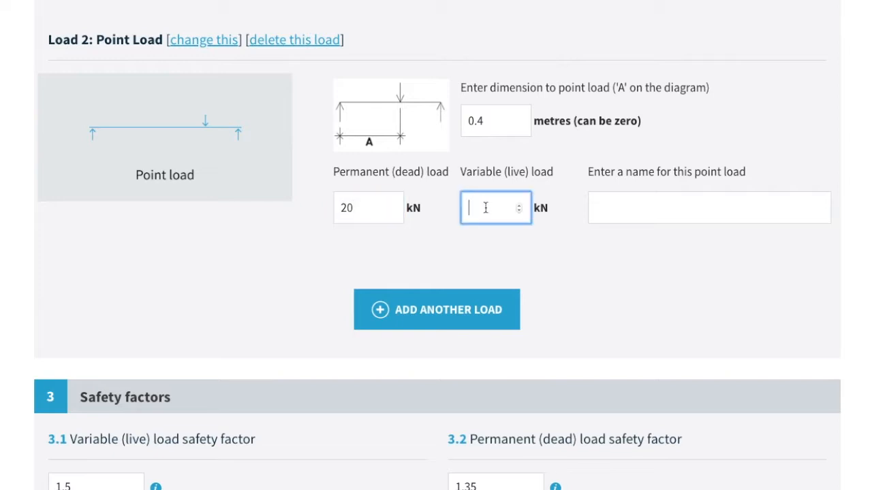
{"action": "type", "text": "10"}
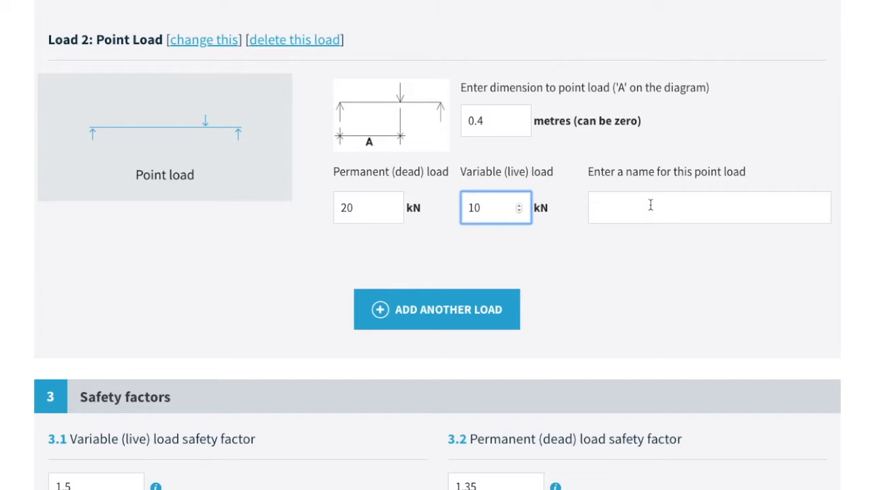
{"action": "type", "text": "Point load beam 1"}
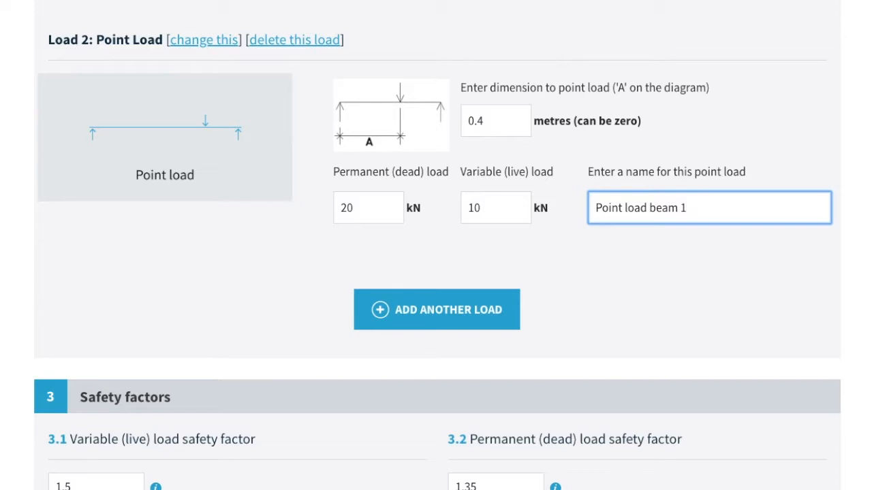
{"action": "left_click", "coordinate": [580, 29]}
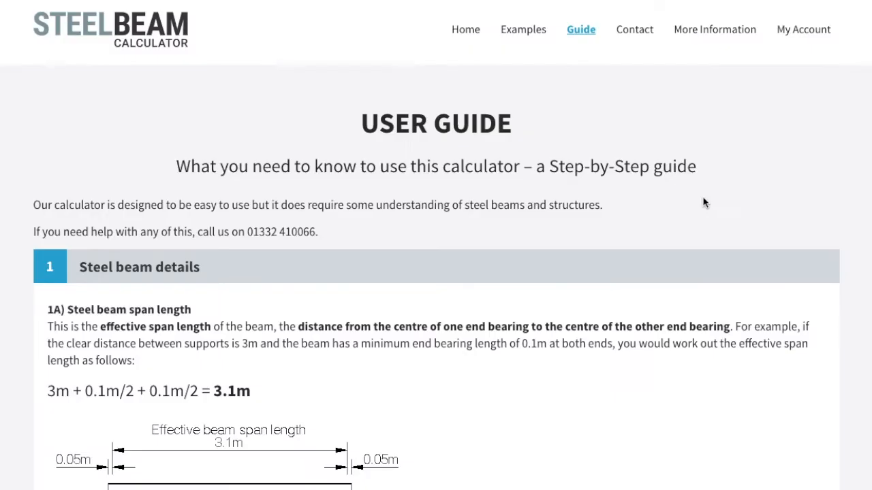
{"action": "scroll", "scroll_direction": "down", "scroll_amount": 3}
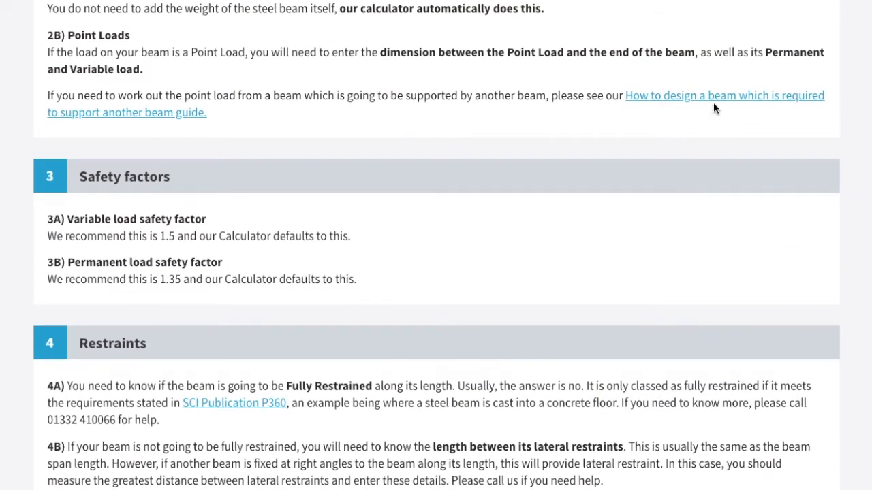
{"action": "left_click", "coordinate": [724, 95]}
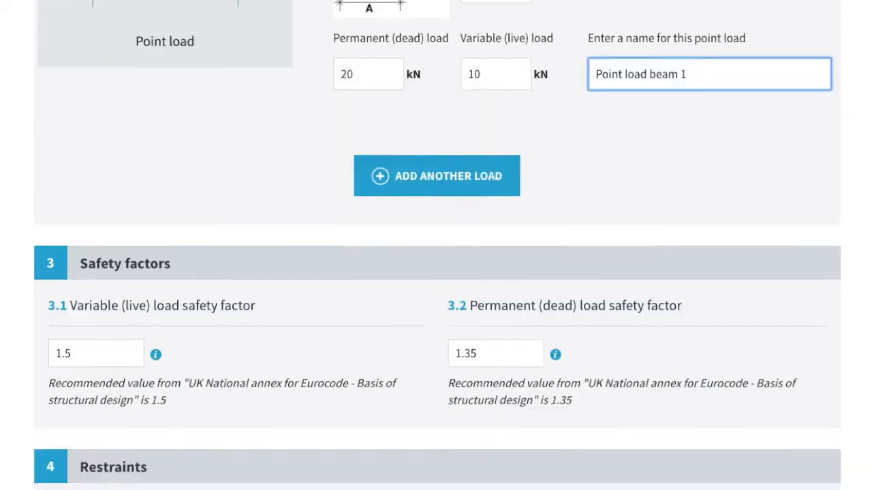
{"action": "scroll", "scroll_direction": "down", "scroll_amount": 3}
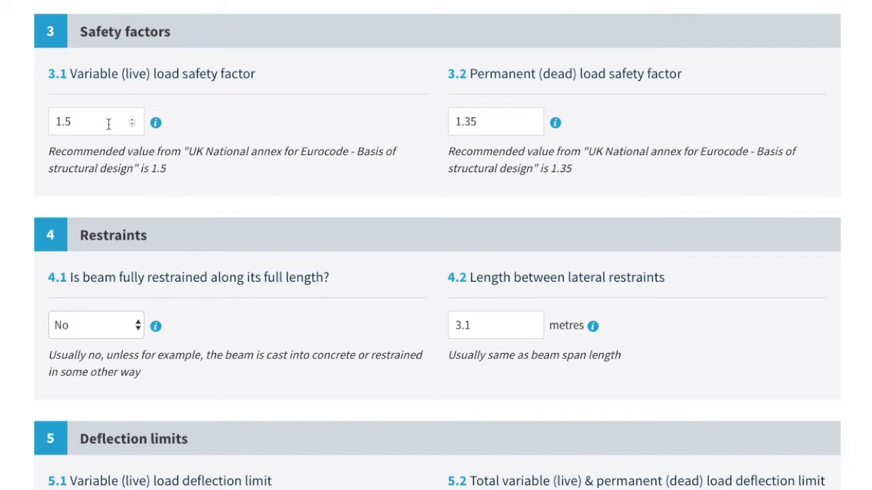
{"action": "left_click", "coordinate": [88, 121]}
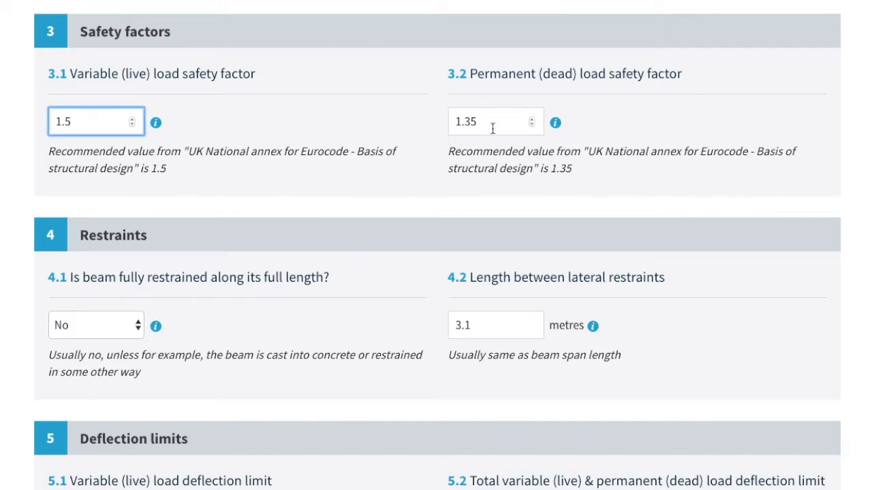
{"action": "left_click", "coordinate": [495, 121]}
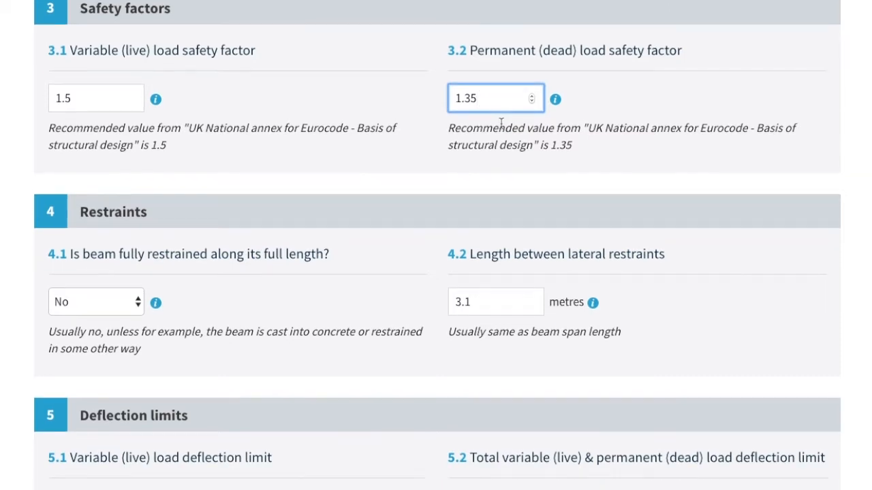
{"action": "scroll", "scroll_direction": "down", "scroll_amount": 3}
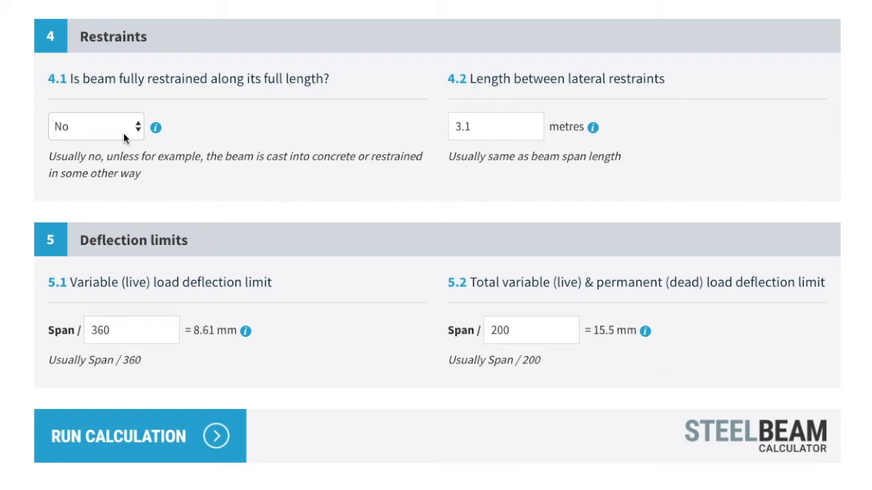
{"action": "left_click", "coordinate": [117, 436]}
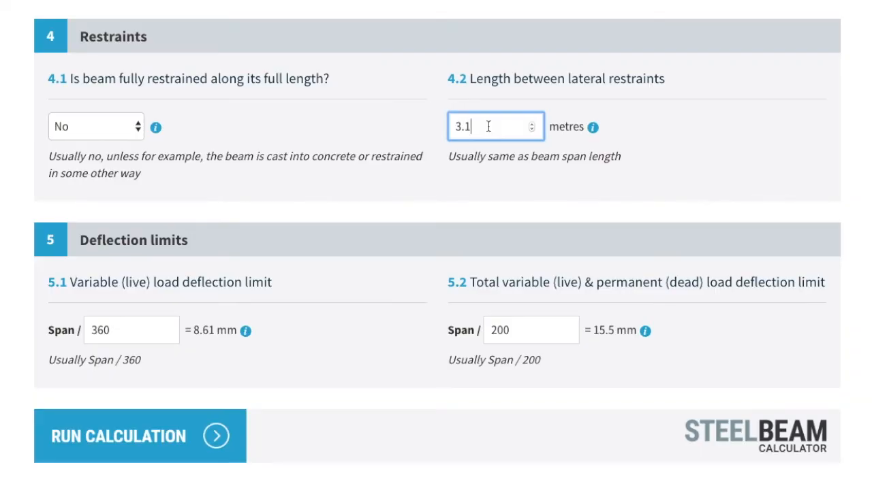
{"action": "mouse_move", "coordinate": [134, 321]}
{"action": "type", "text": "500"}
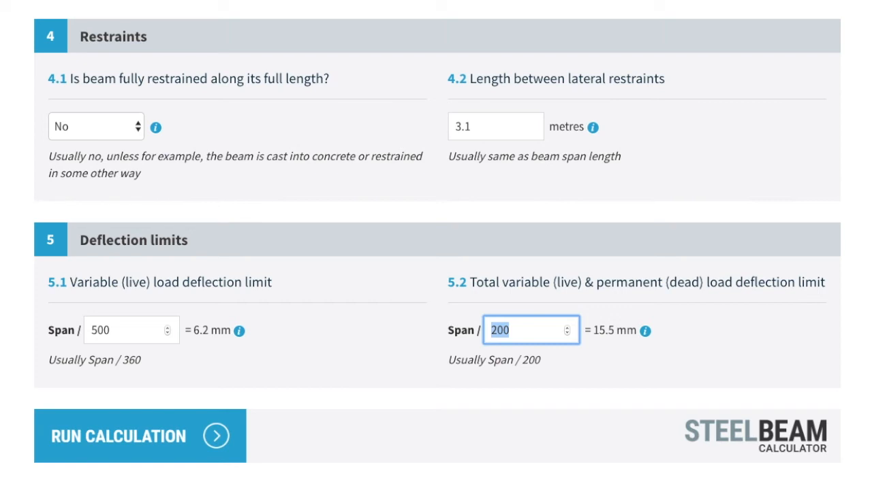
- Set deflection limits to span/500 and span/250 and run the calculation
{"action": "type", "text": "2"}
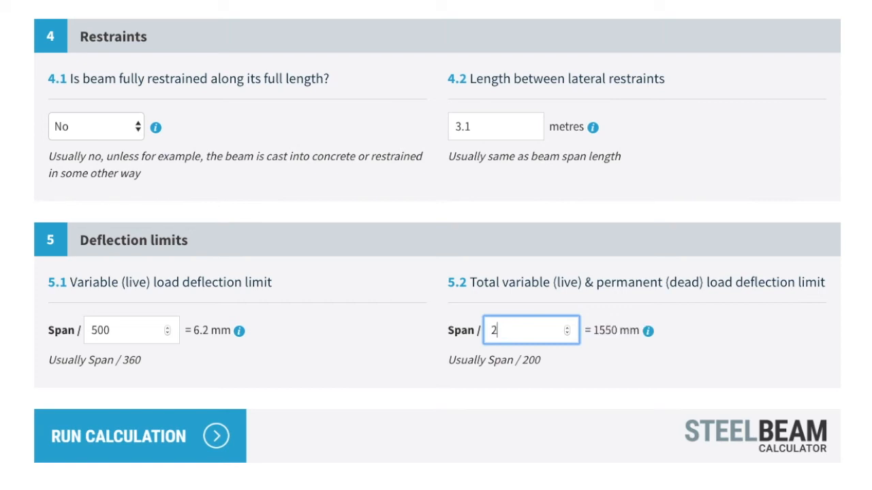
{"action": "type", "text": "50"}
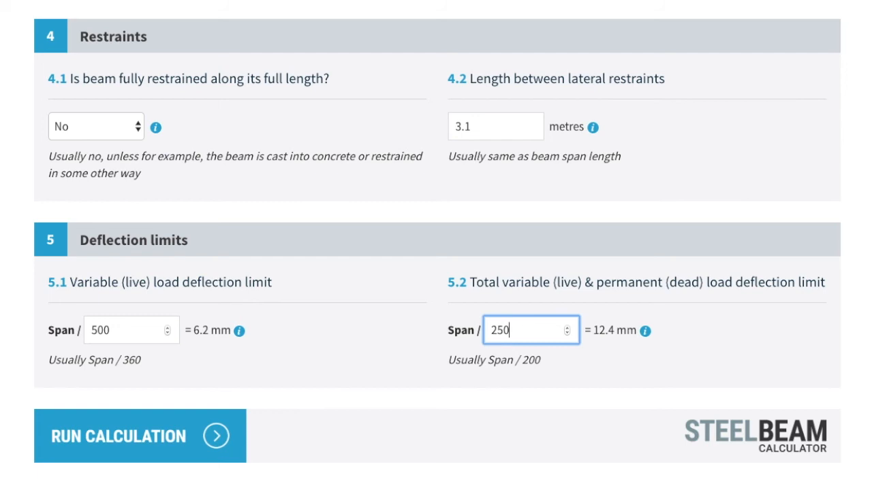
{"action": "left_click", "coordinate": [116, 437]}
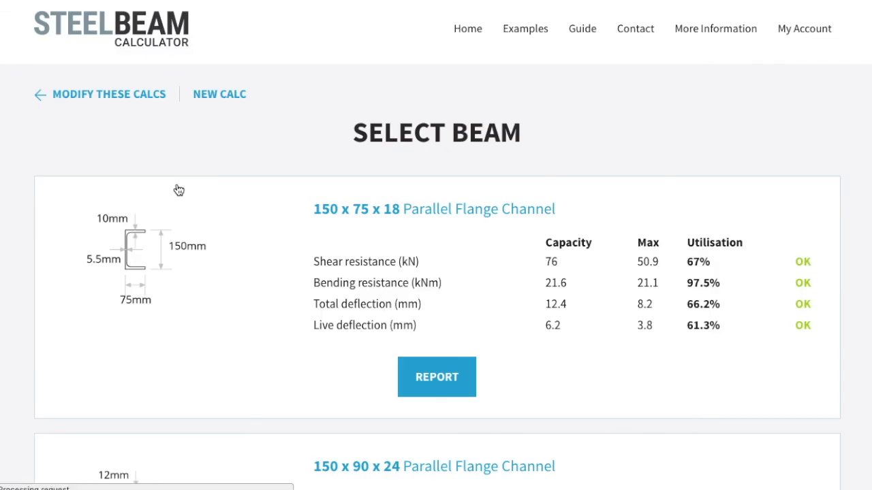
- Scroll the suitable beams and open the 152 x 152 x 23 Universal Column report
{"action": "scroll", "scroll_direction": "down", "scroll_amount": 3}
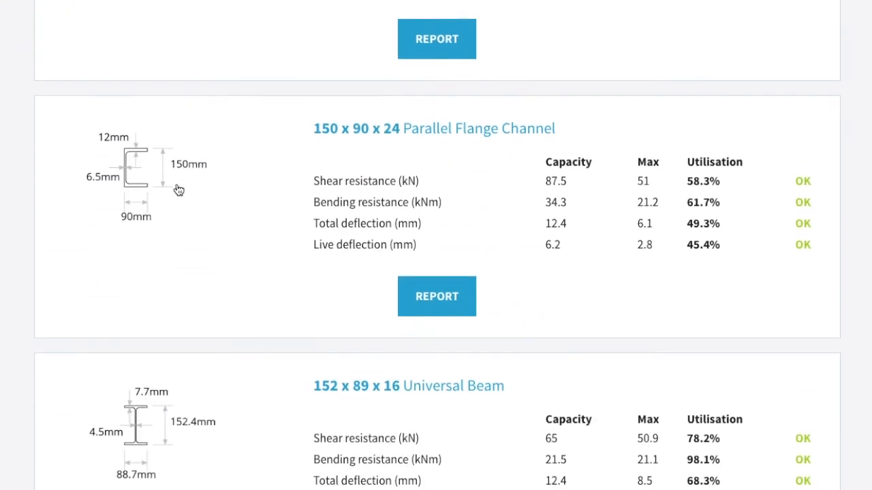
{"action": "scroll", "scroll_direction": "down", "scroll_amount": 3}
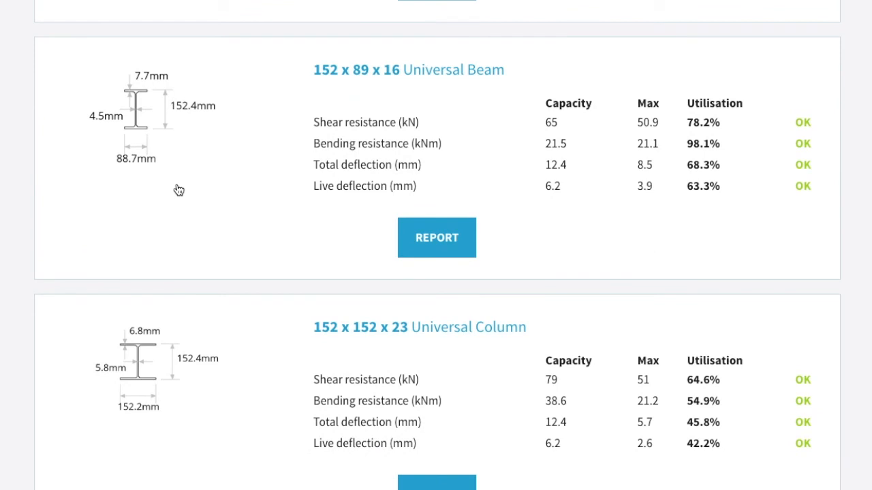
{"action": "scroll", "scroll_direction": "down", "scroll_amount": 3}
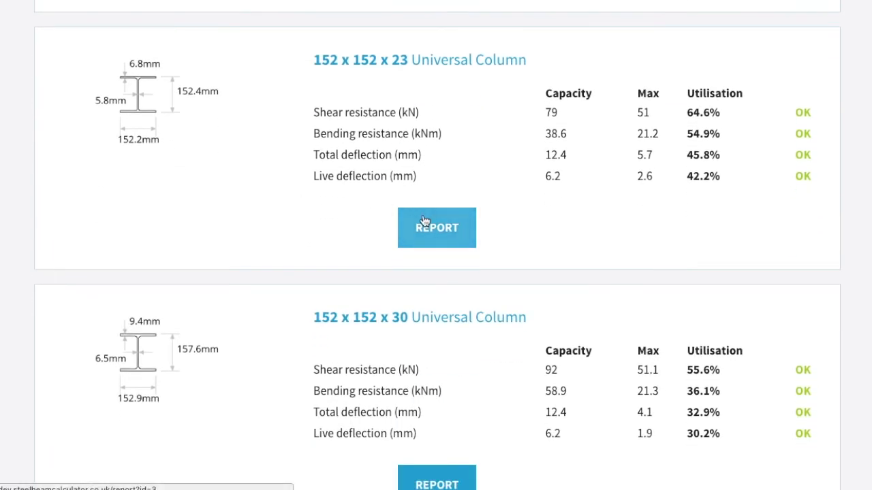
{"action": "left_click", "coordinate": [437, 228]}
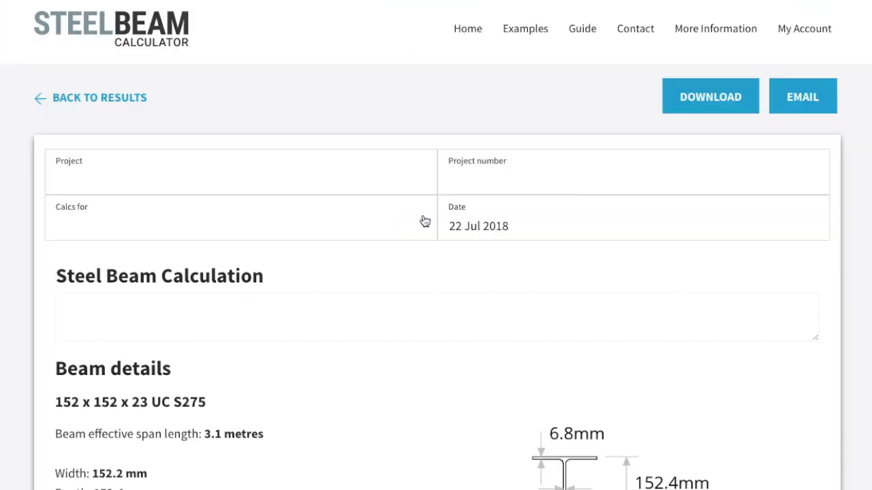
{"action": "scroll", "scroll_direction": "down", "scroll_amount": 3}
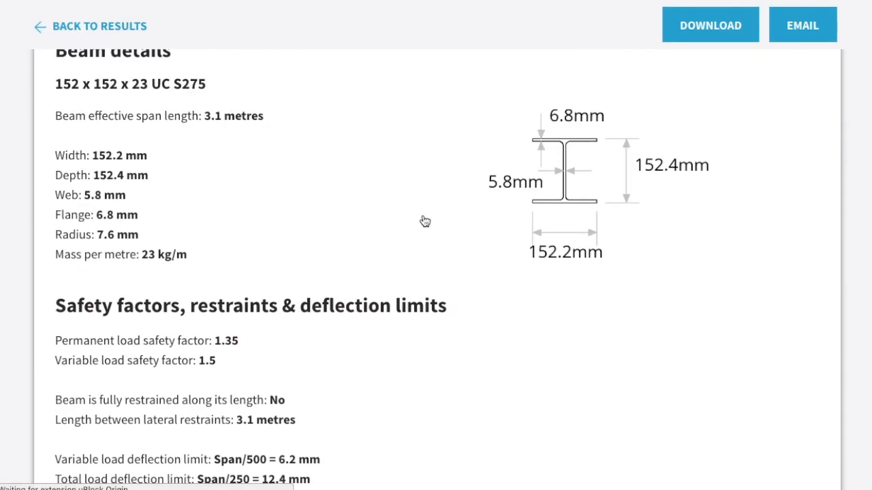
{"action": "scroll", "scroll_direction": "down", "scroll_amount": 3}
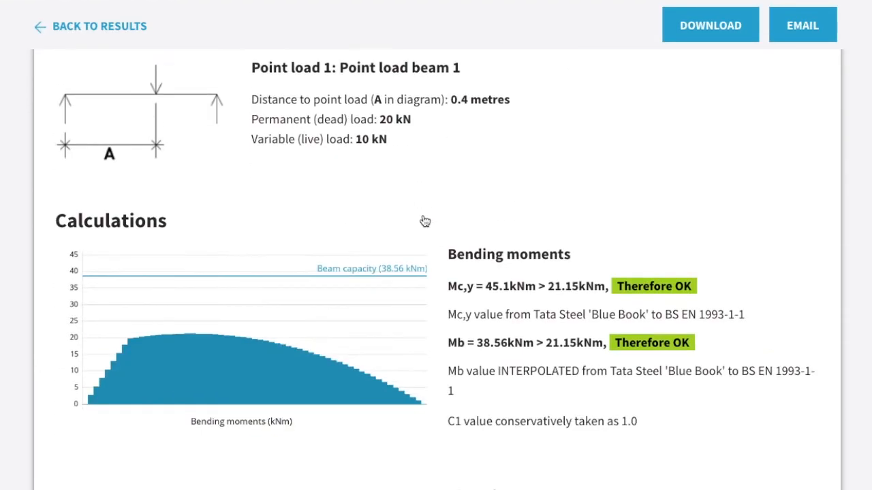
{"action": "scroll", "scroll_direction": "down", "scroll_amount": 3}
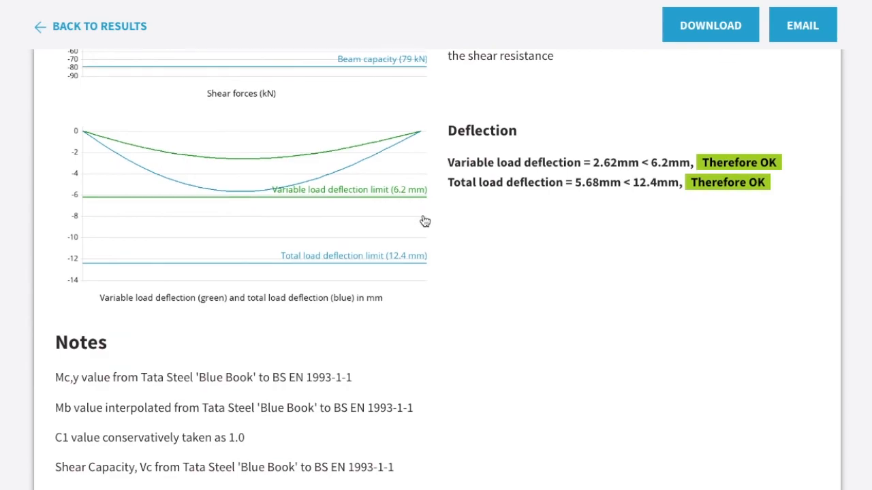